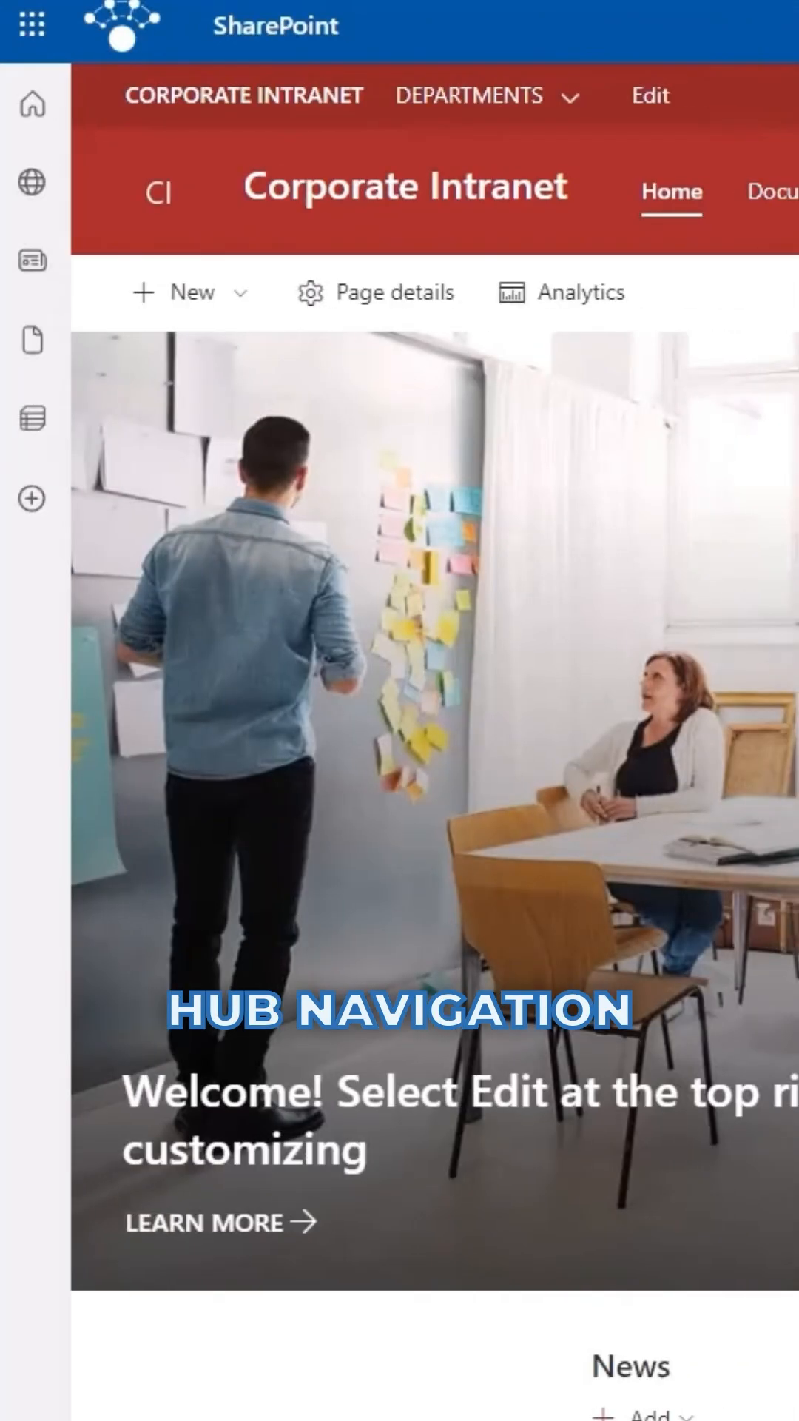
Step: Leave Corporate Intranet for the SharePoint Maven navigation post, scrolling to Audience Targeting
click(469, 96)
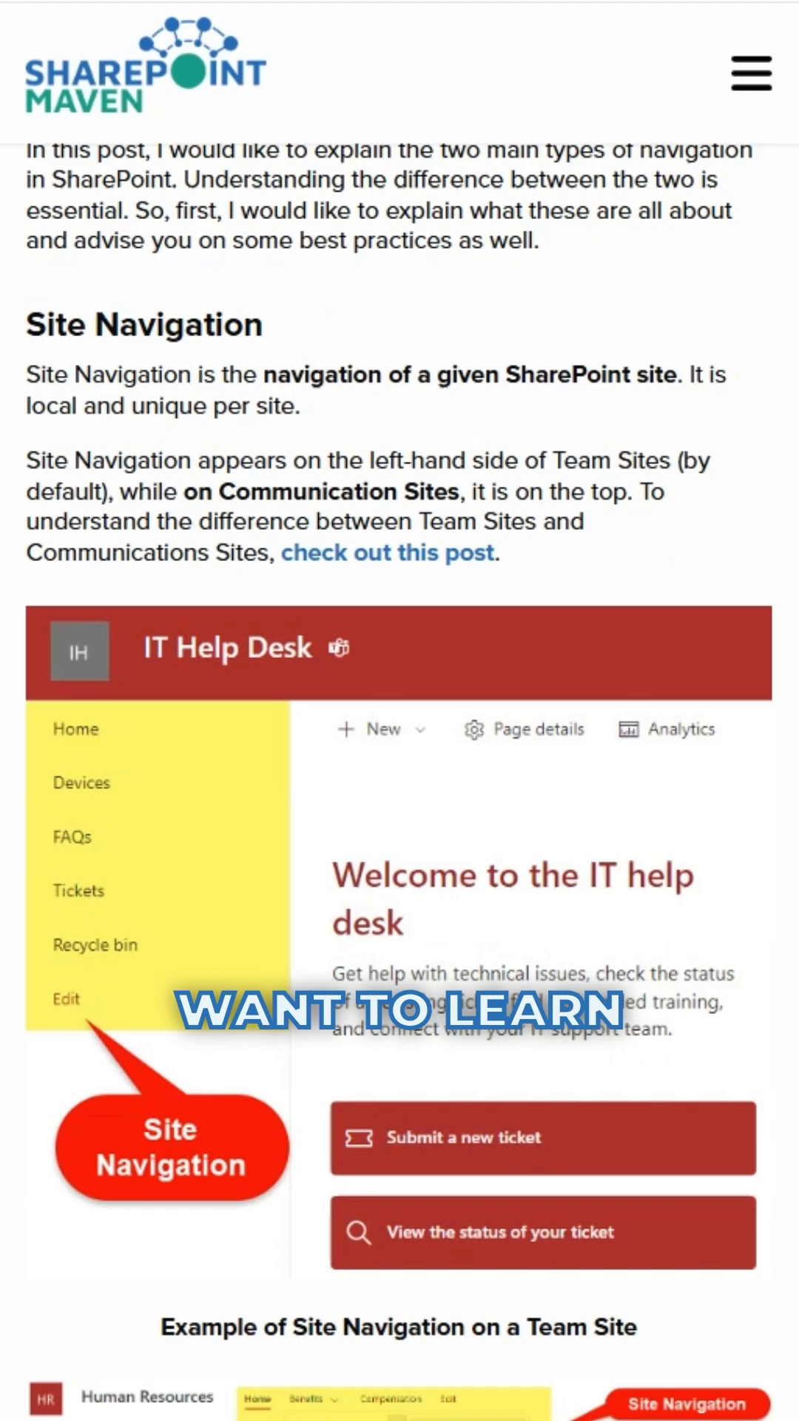
scroll(down, 3)
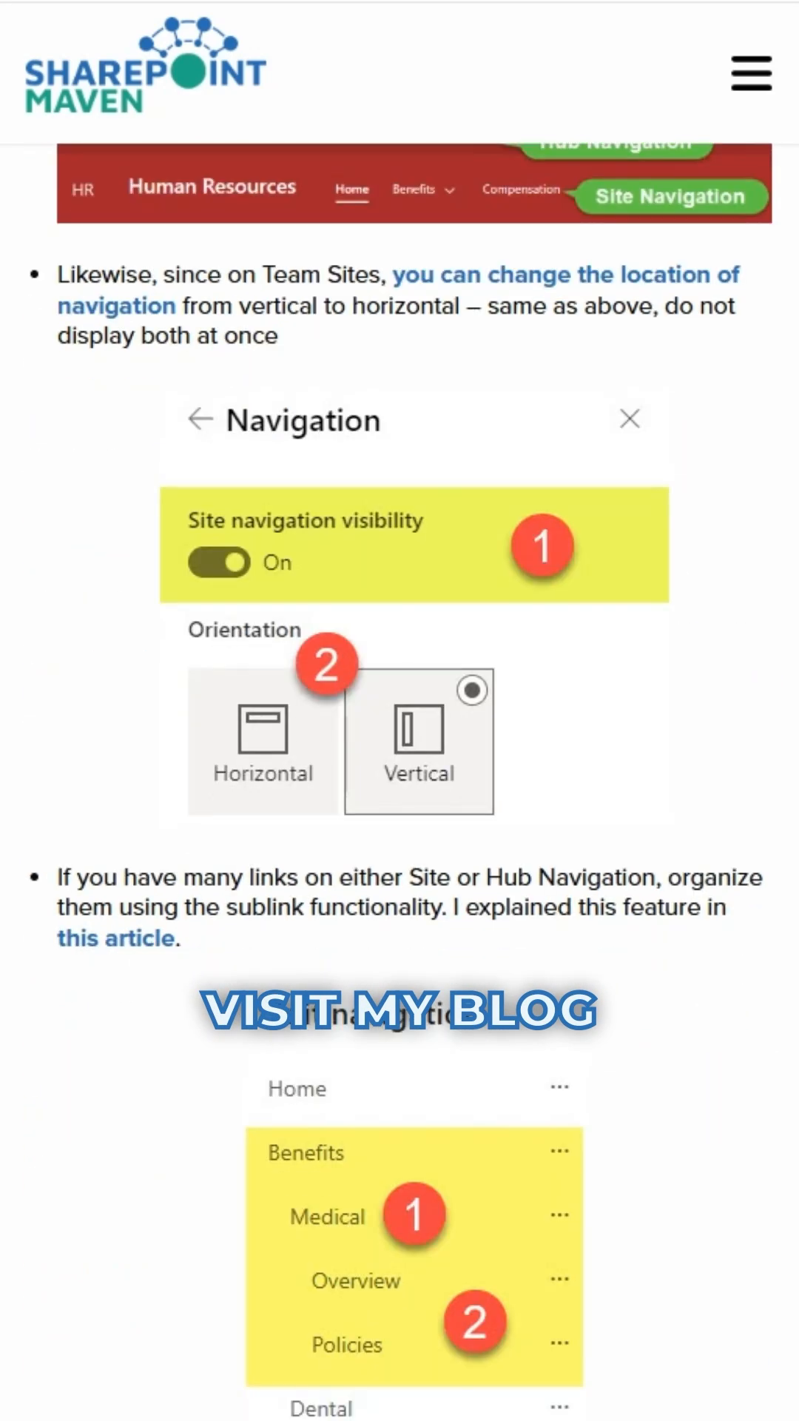
scroll(down, 3)
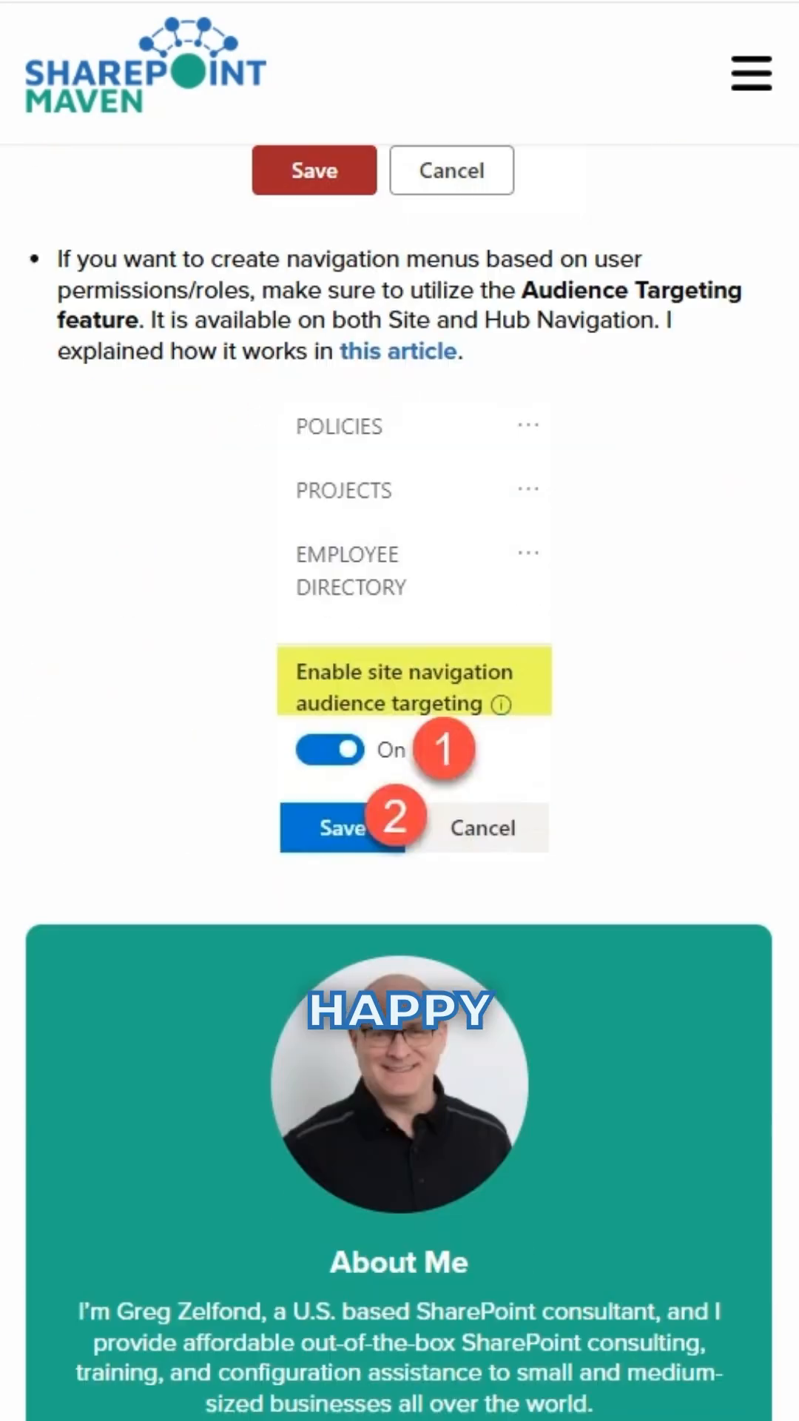